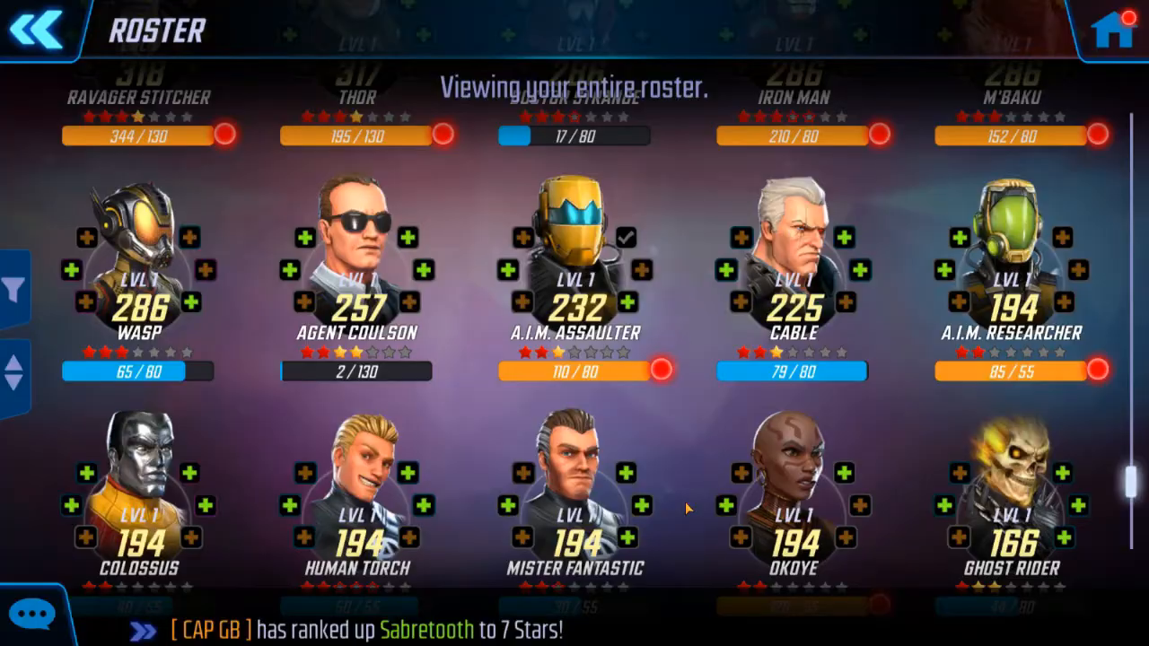
Step: Select mission Elsa Bloodstone 1-9 in the Hard Covert Affairs campaign
left_click(357, 287)
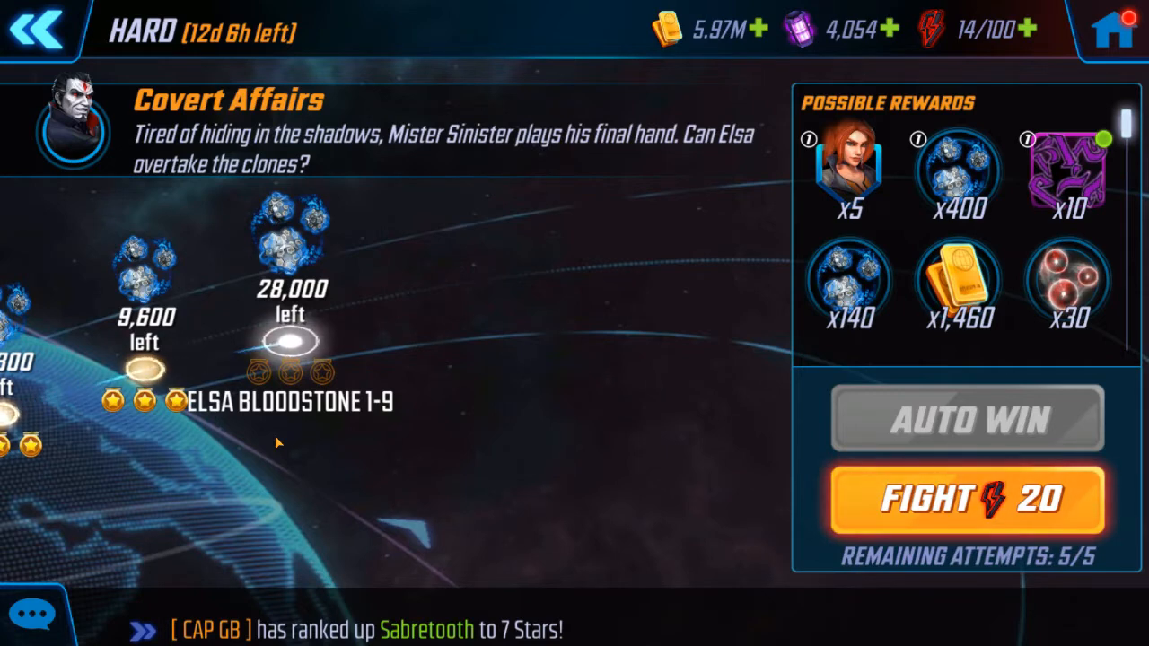
mouse_move(153, 281)
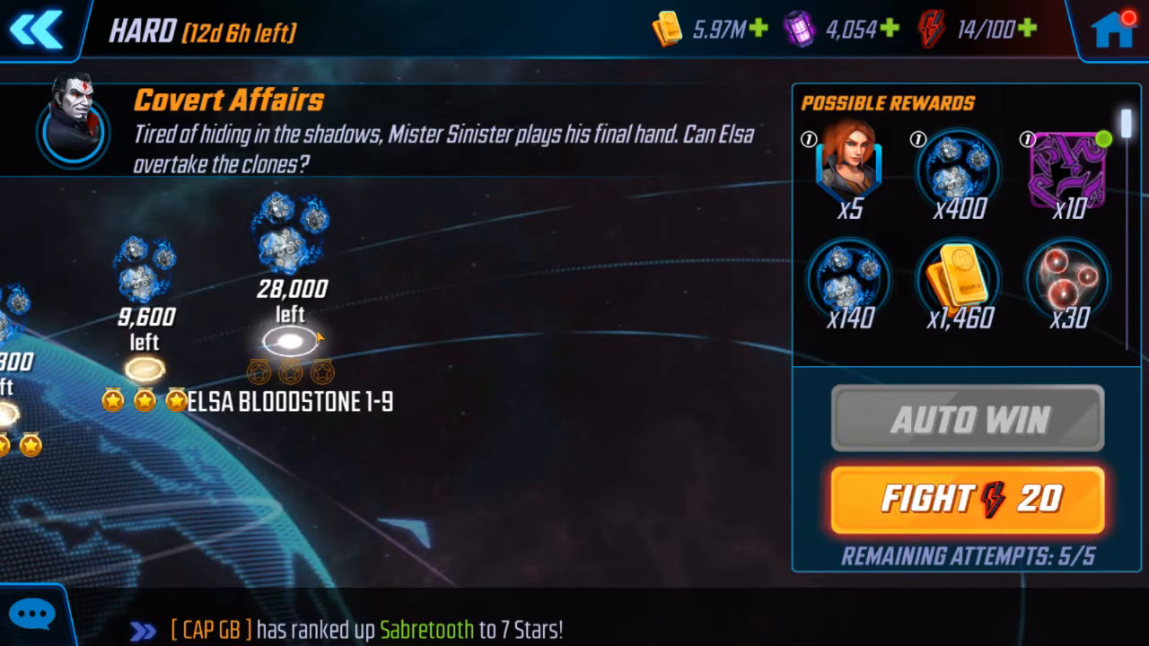
mouse_move(296, 337)
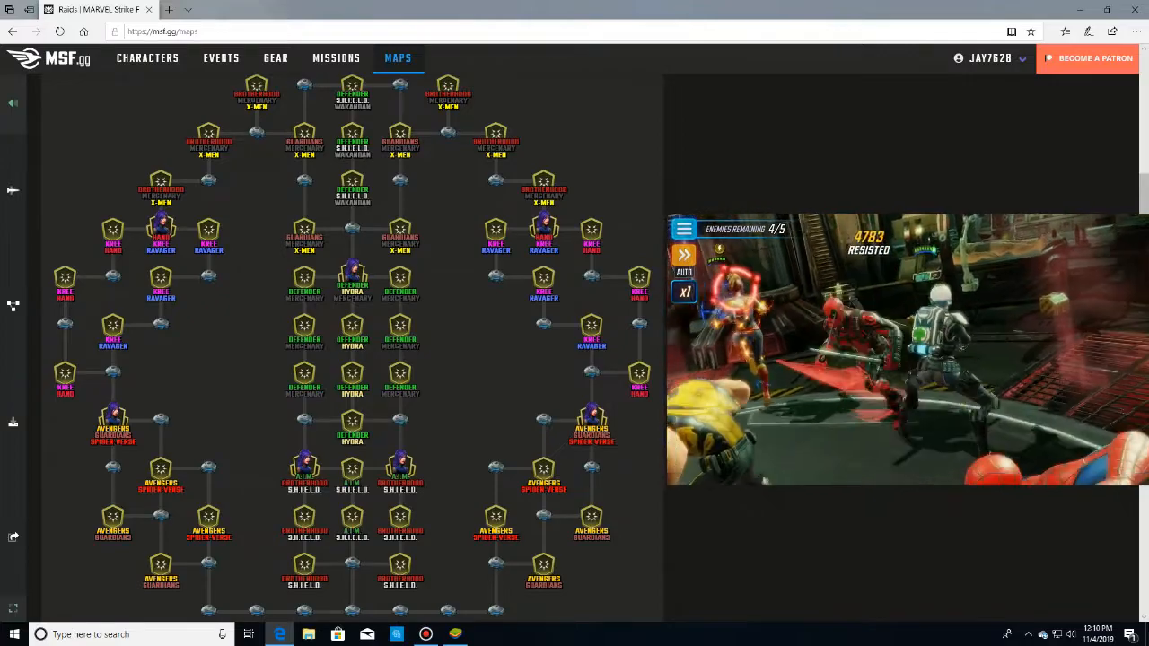
Step: Pick Champions' Raid II from the Map Info dropdown and scroll down its node map
left_click(196, 99)
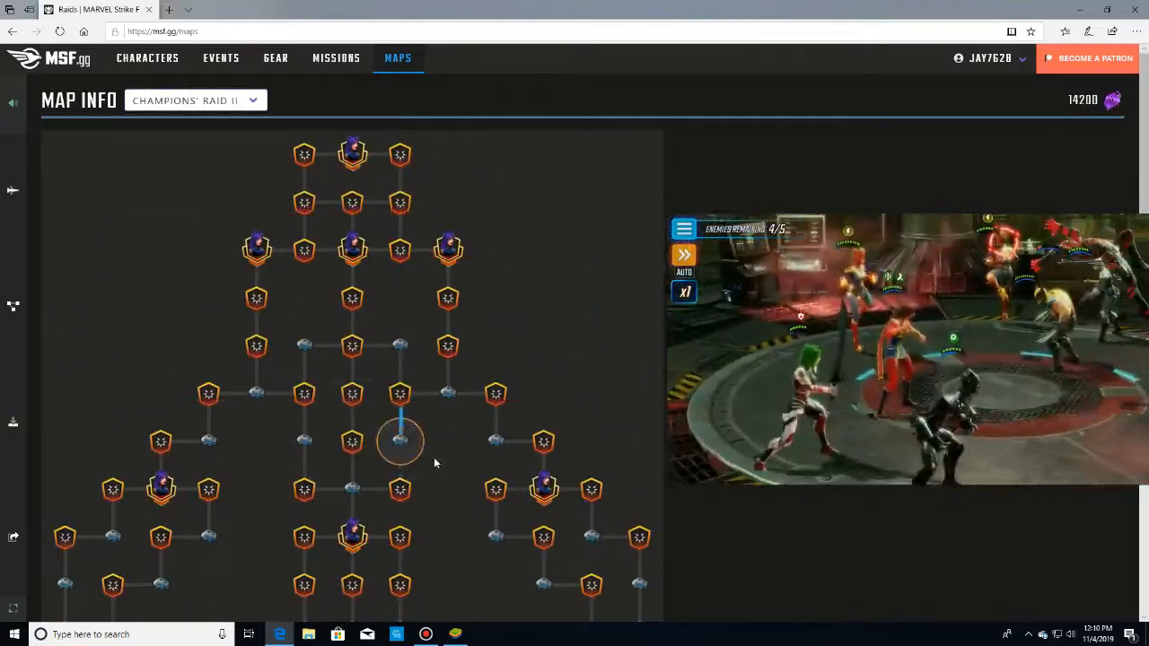
scroll("down", 3)
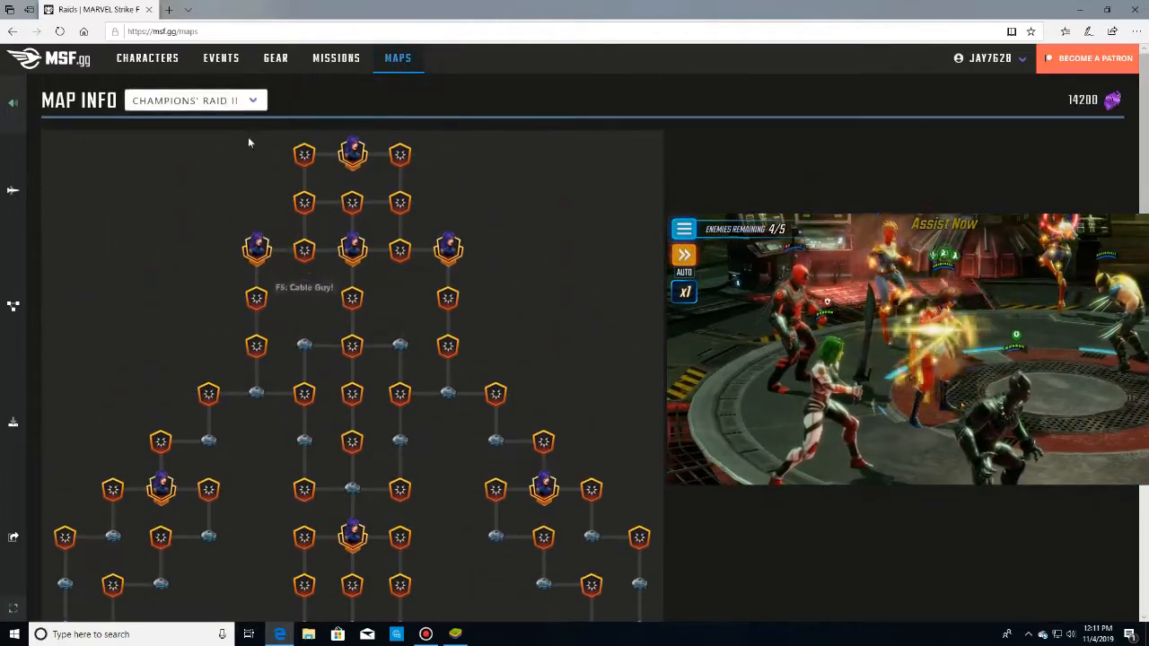
Step: Pick Champions' Raid III and scroll through its node trait requirements
left_click(193, 100)
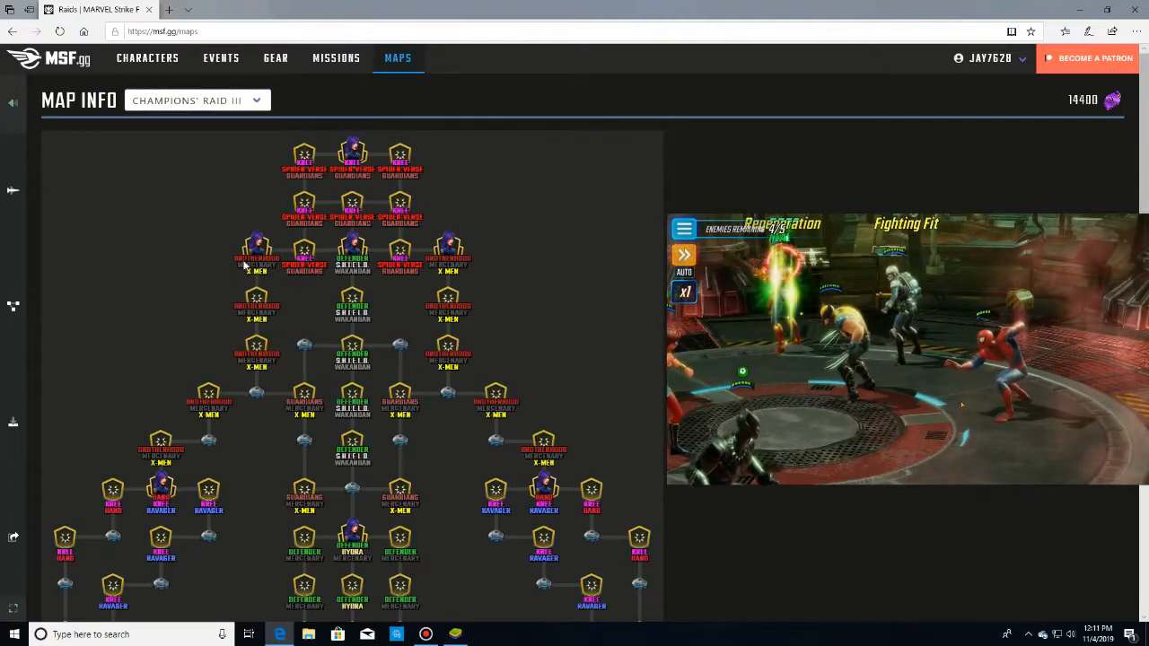
scroll("down", 3)
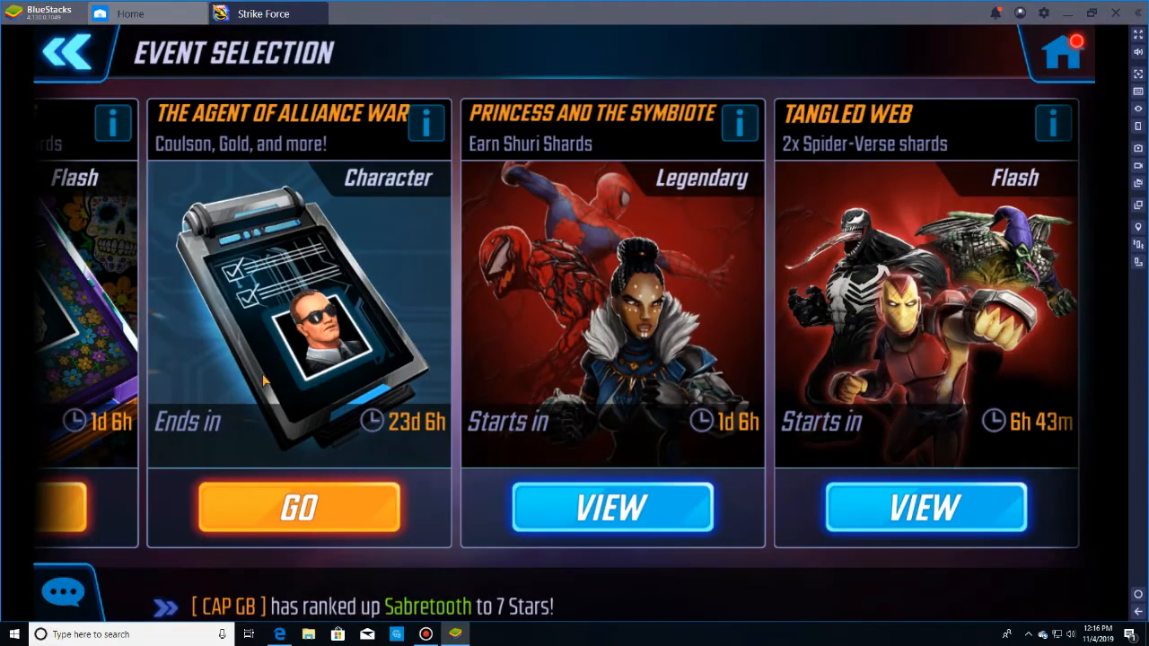
mouse_move(366, 363)
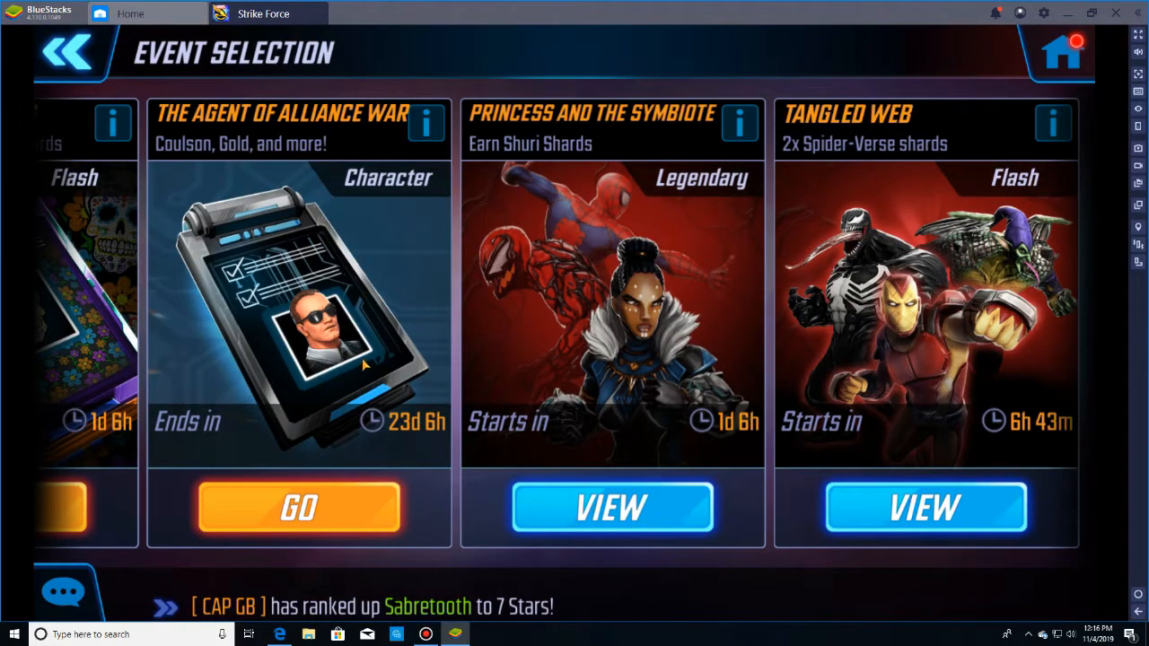
mouse_move(655, 314)
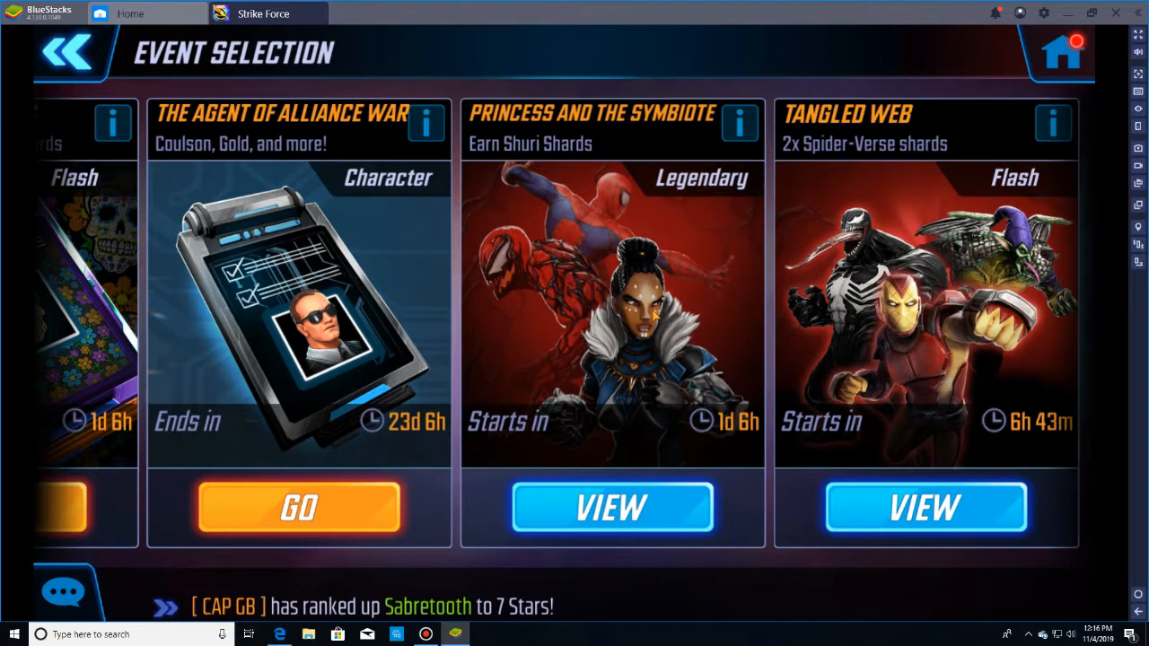
mouse_move(613, 310)
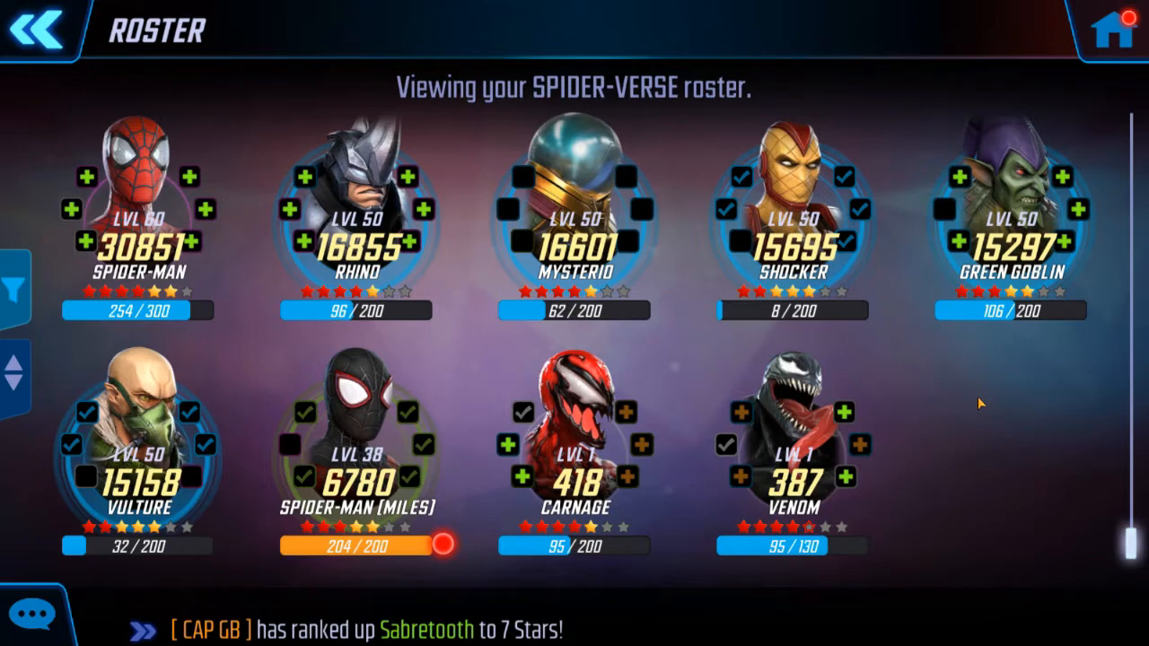
mouse_move(570, 312)
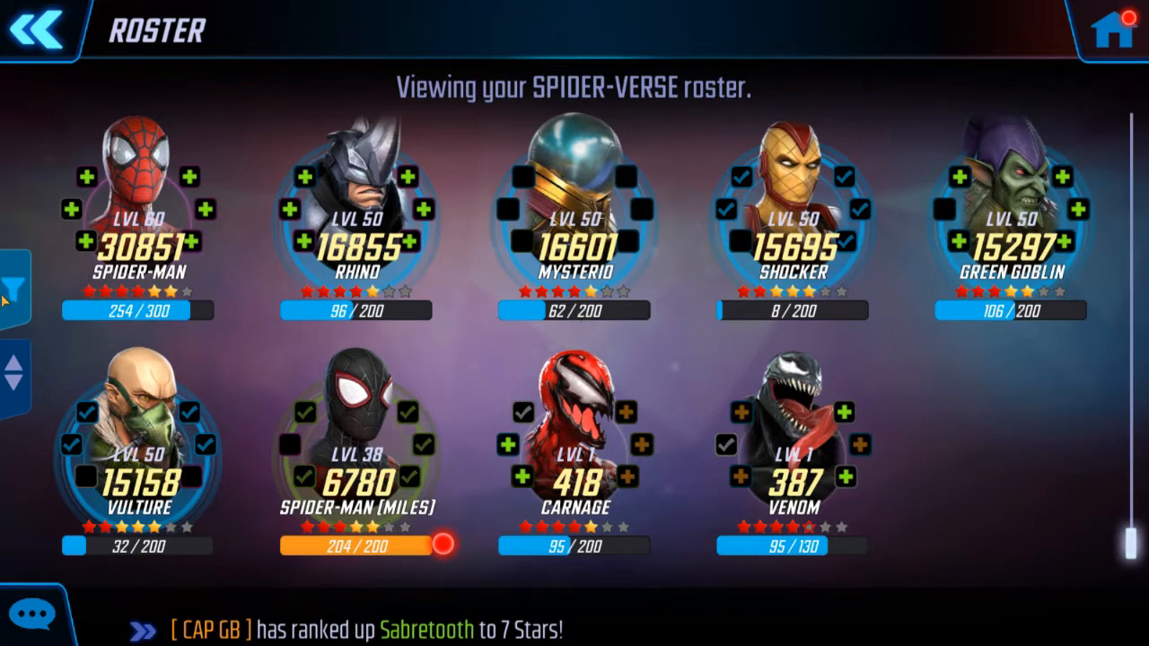
Step: Open the Spider-Verse roster's filter panel and close it without changing filters
left_click(13, 287)
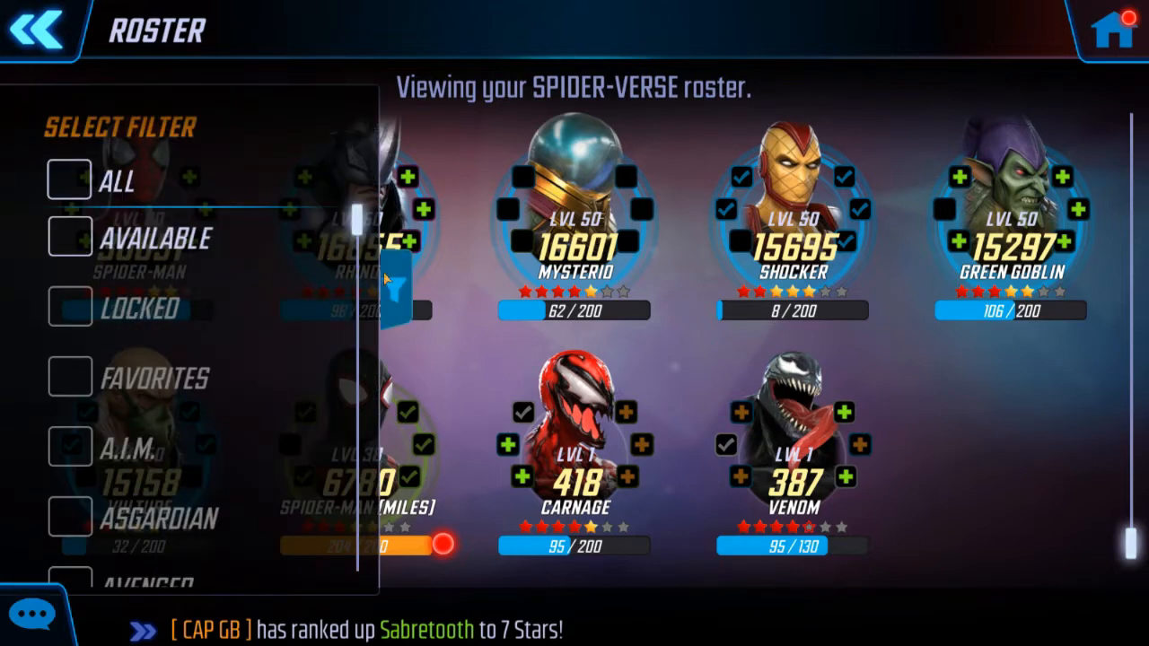
left_click(18, 287)
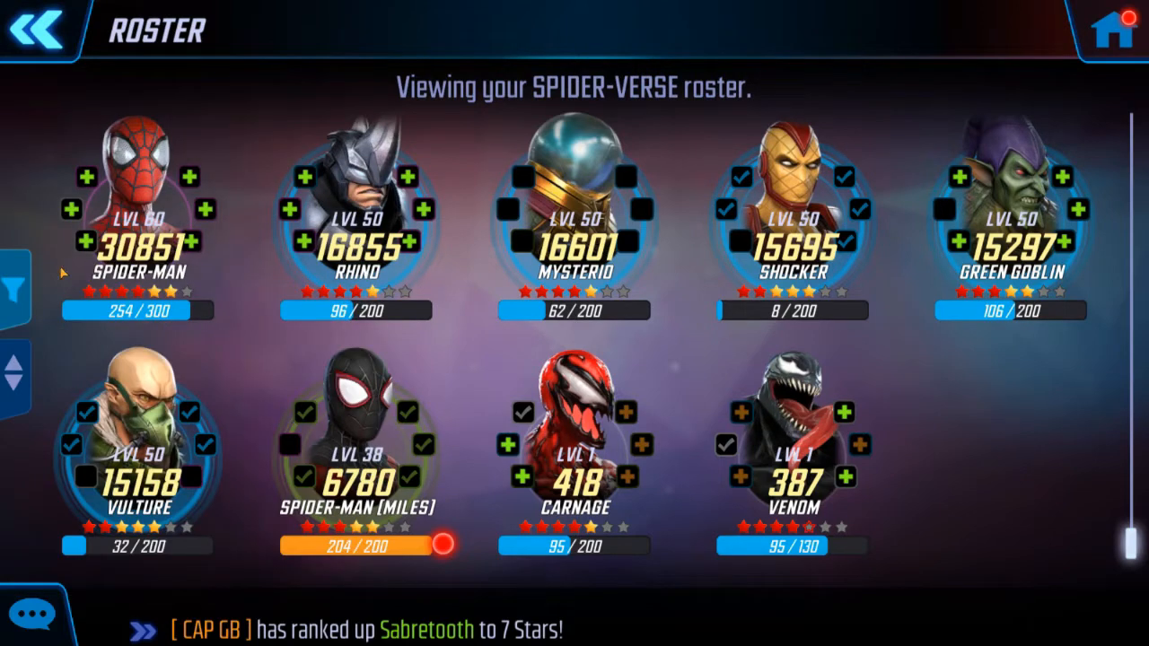
left_click(14, 285)
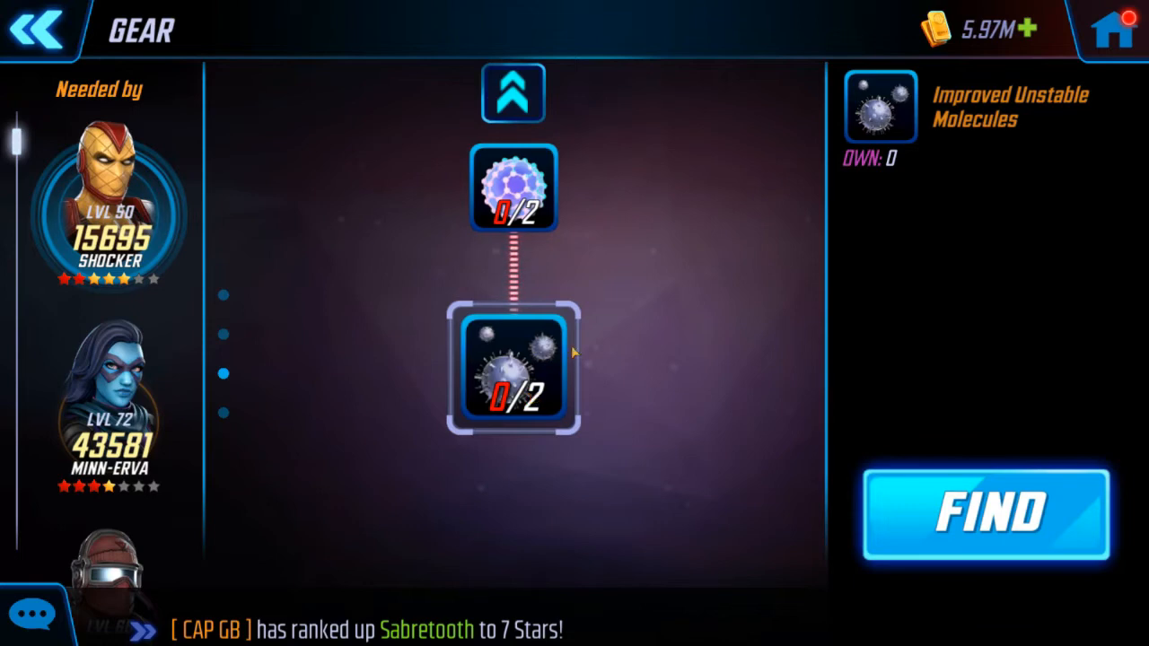
Step: Open Shocker's Improved Unstable Molecules gear slot, showing 0 owned
left_click(984, 514)
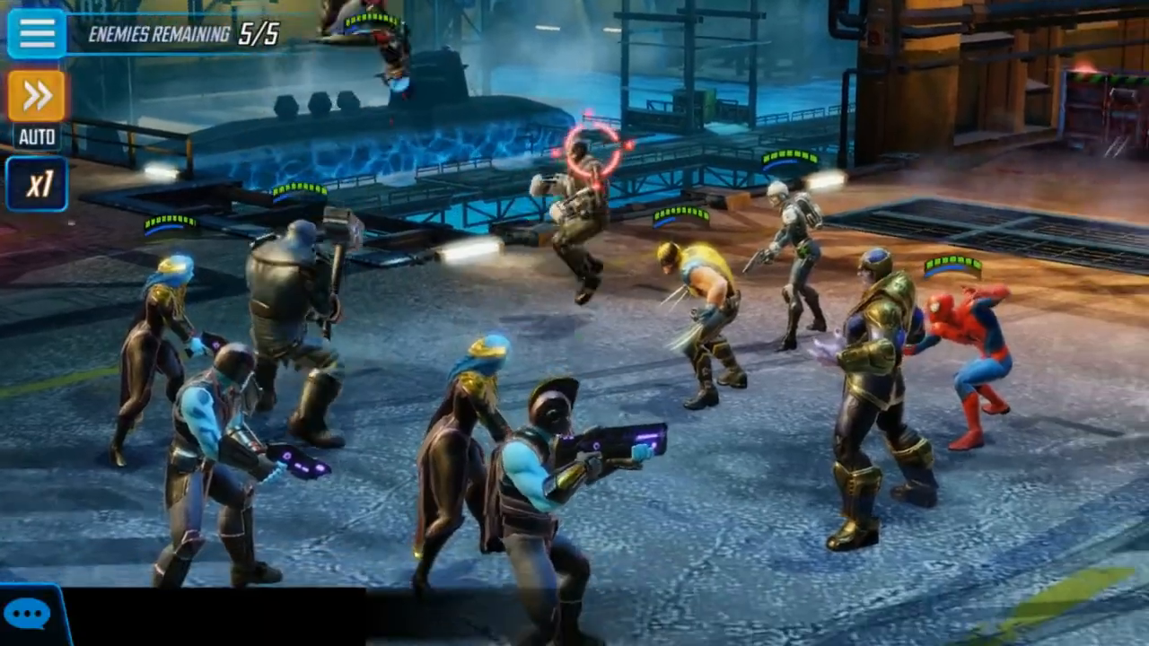